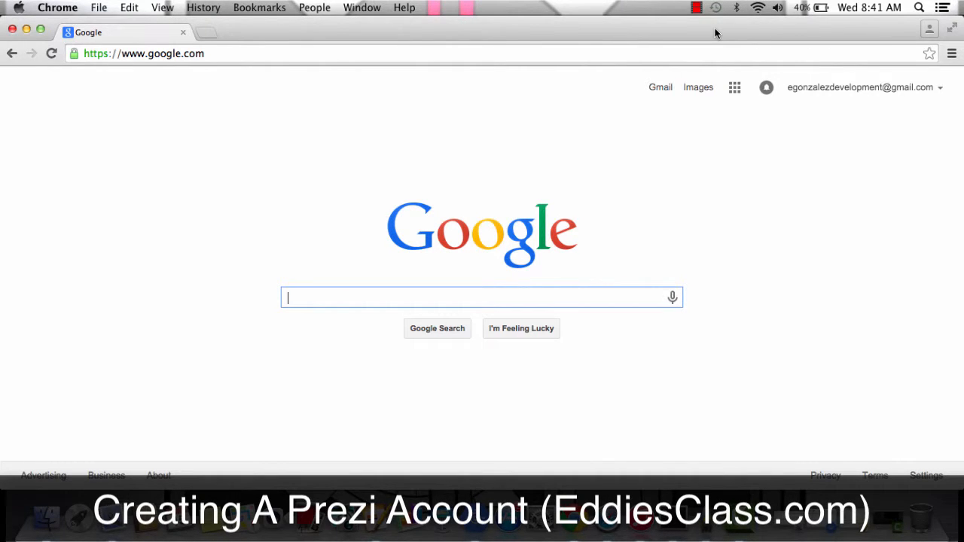
mouse_move(686, 51)
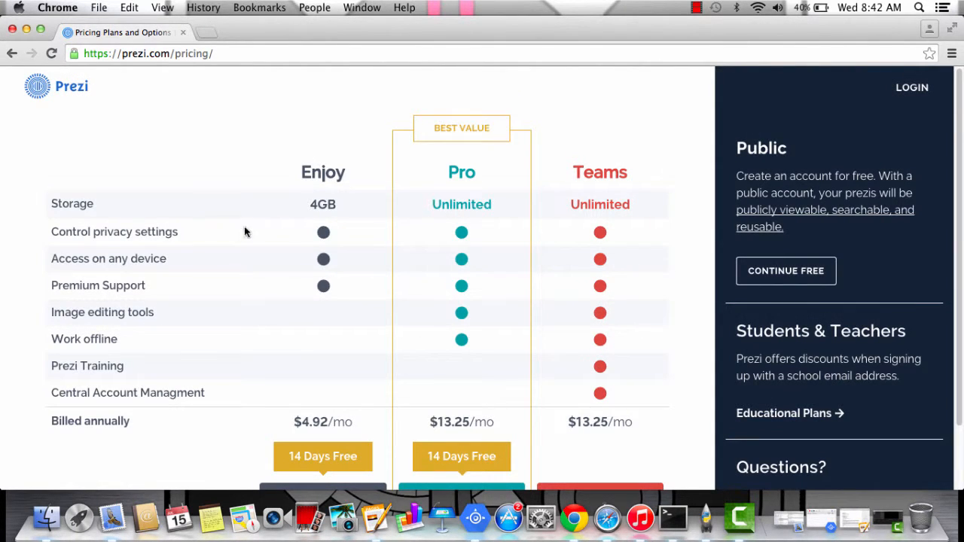
mouse_move(320, 229)
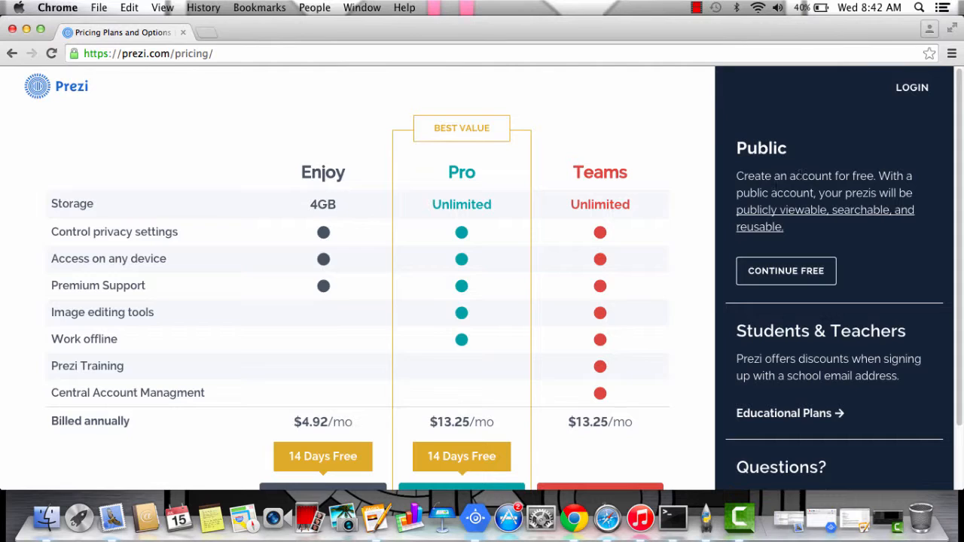
mouse_move(786, 271)
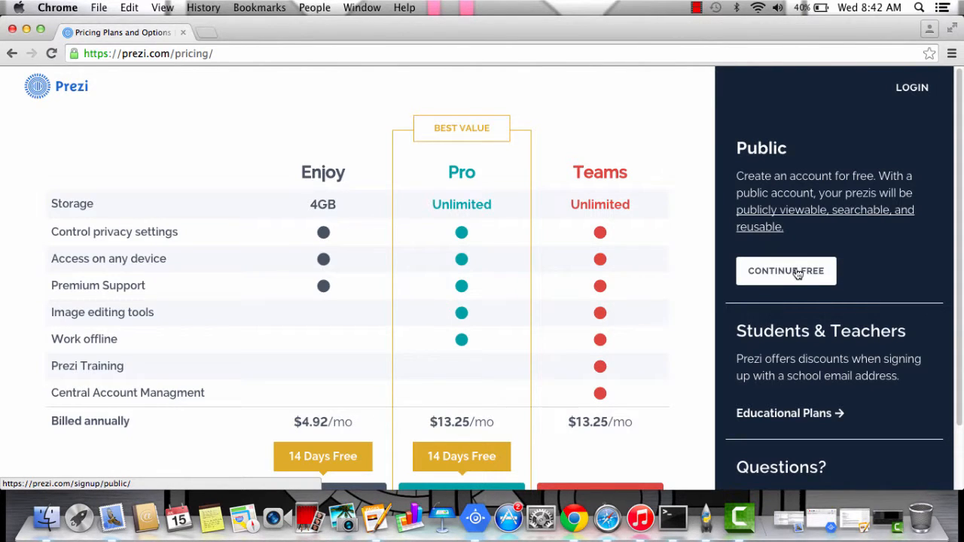
mouse_move(791, 272)
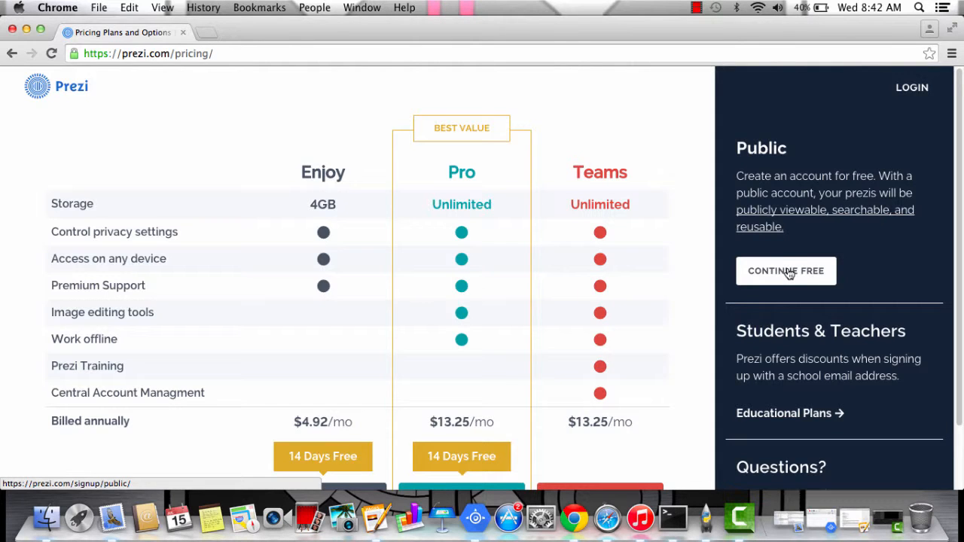
Step: Choose CONTINUE FREE under the Public plan on the pricing page
left_click(787, 272)
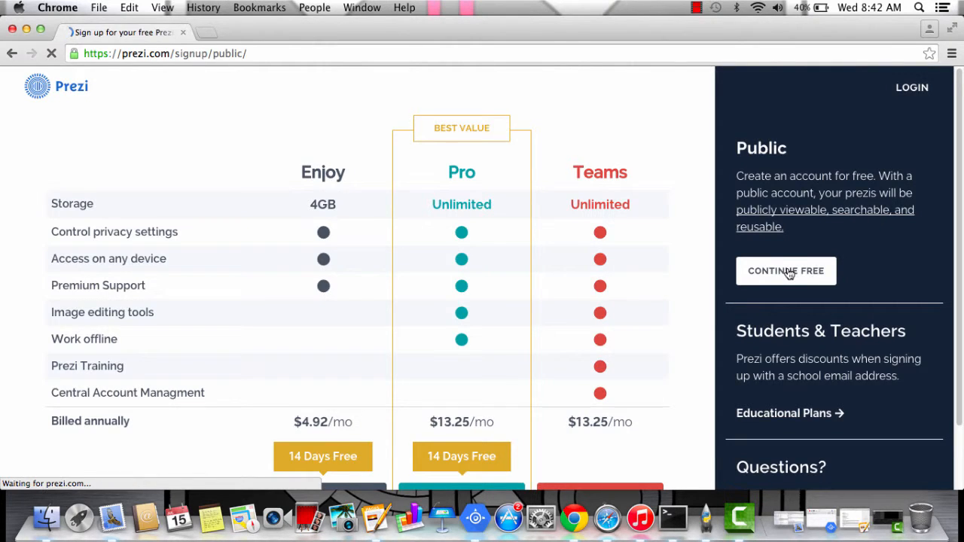
left_click(786, 271)
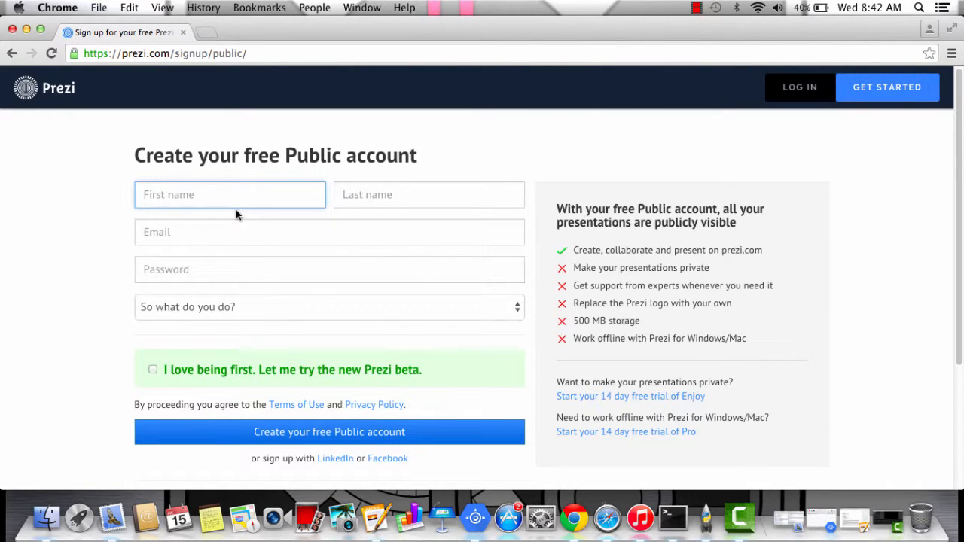
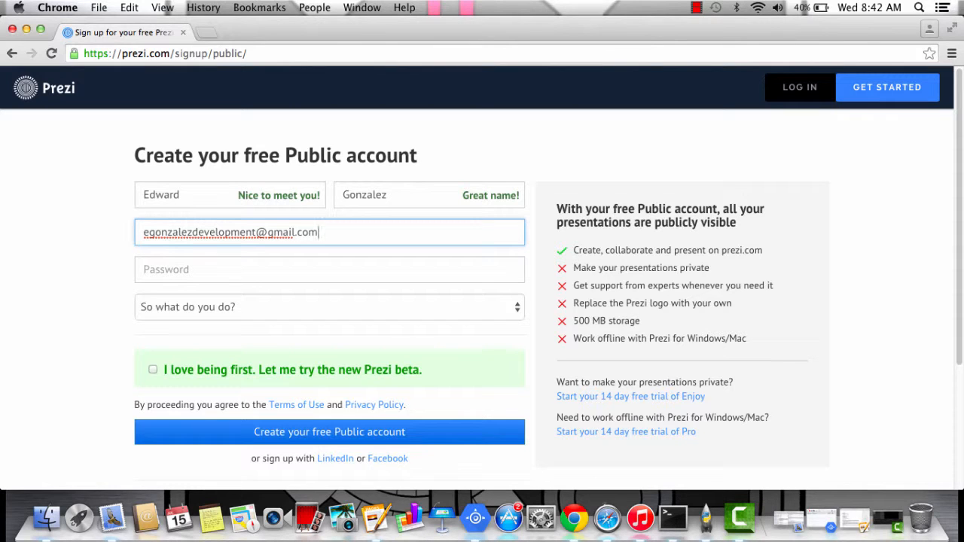
mouse_move(204, 262)
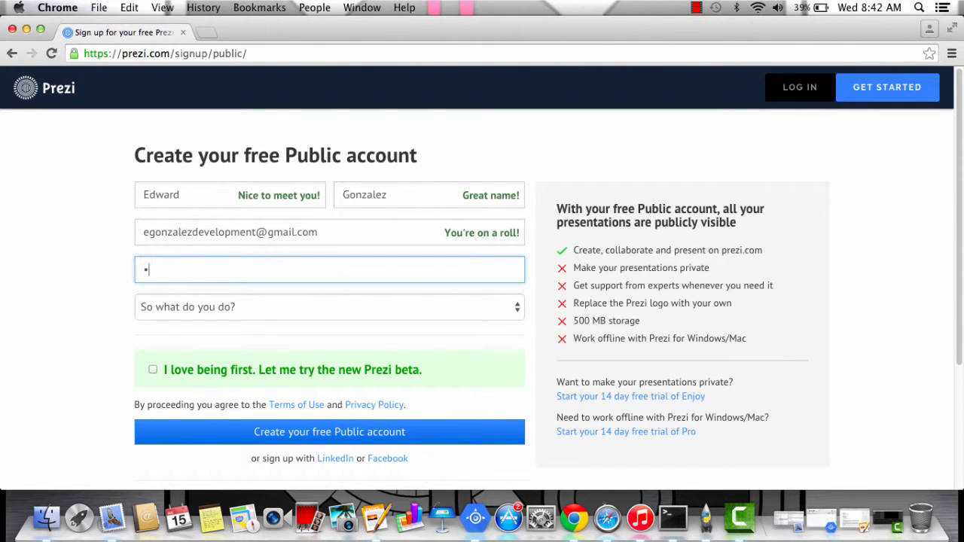
type("•••••")
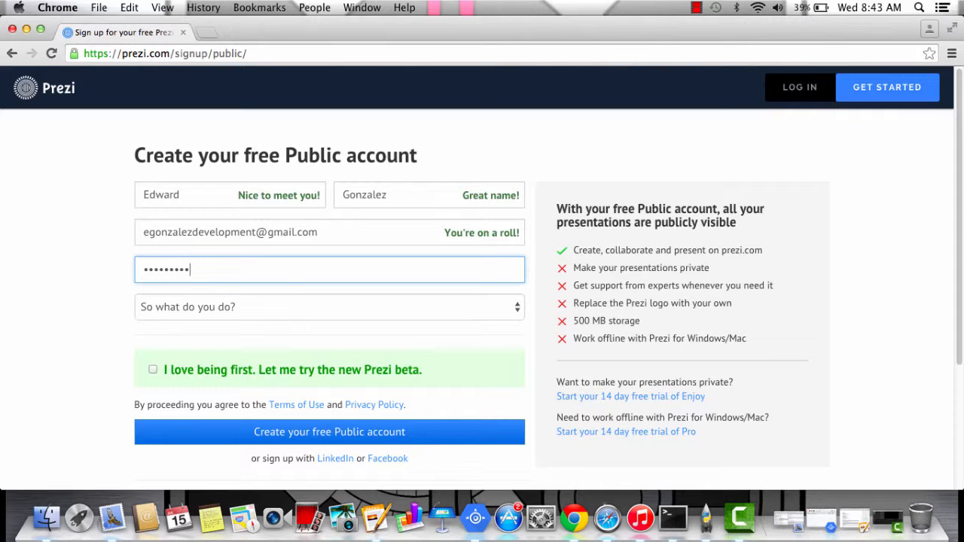
mouse_move(479, 280)
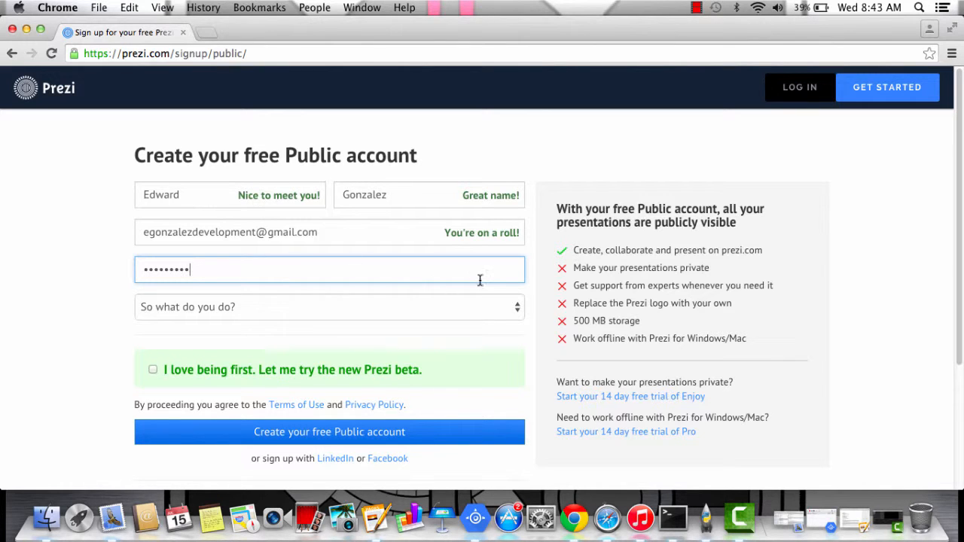
Step: Set occupation to Education and the follow-up education level to Other
left_click(329, 308)
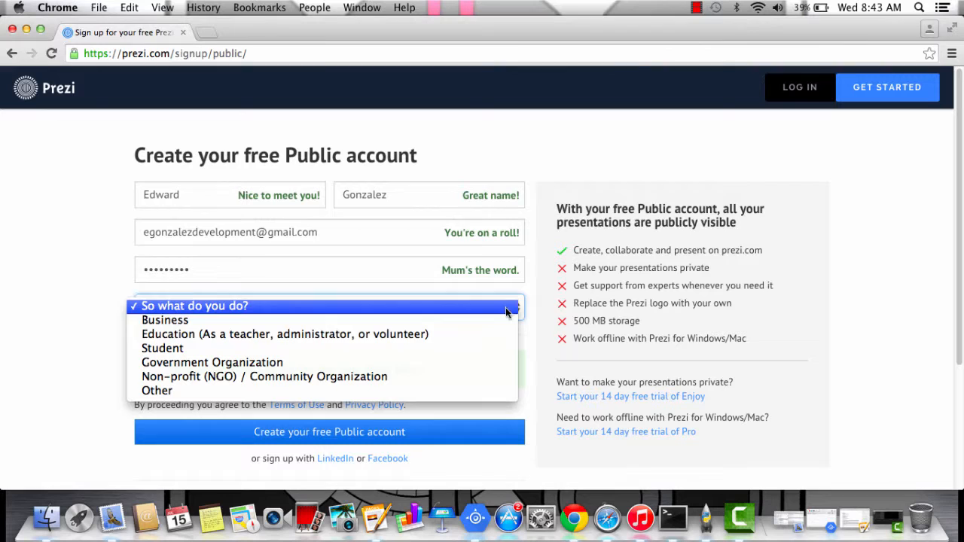
mouse_move(470, 335)
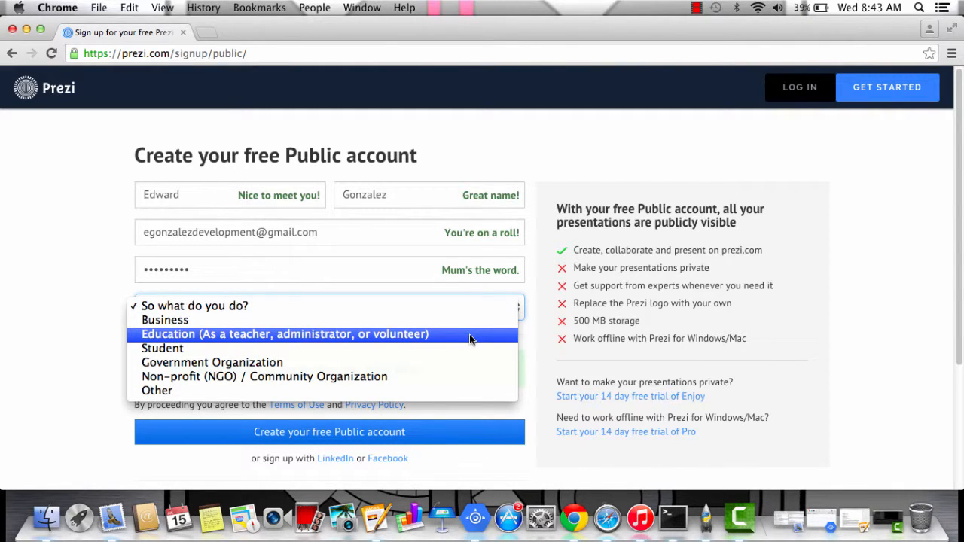
left_click(284, 334)
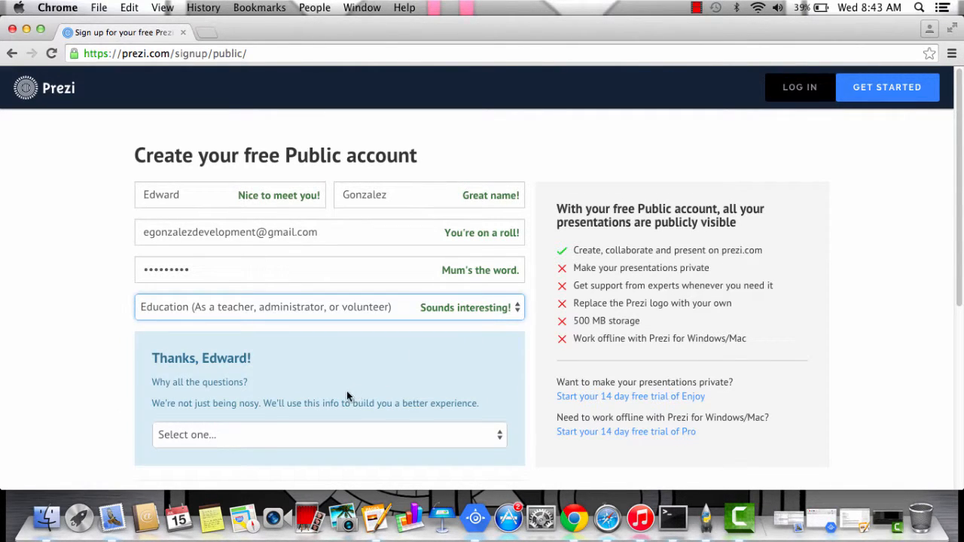
scroll("down", 3)
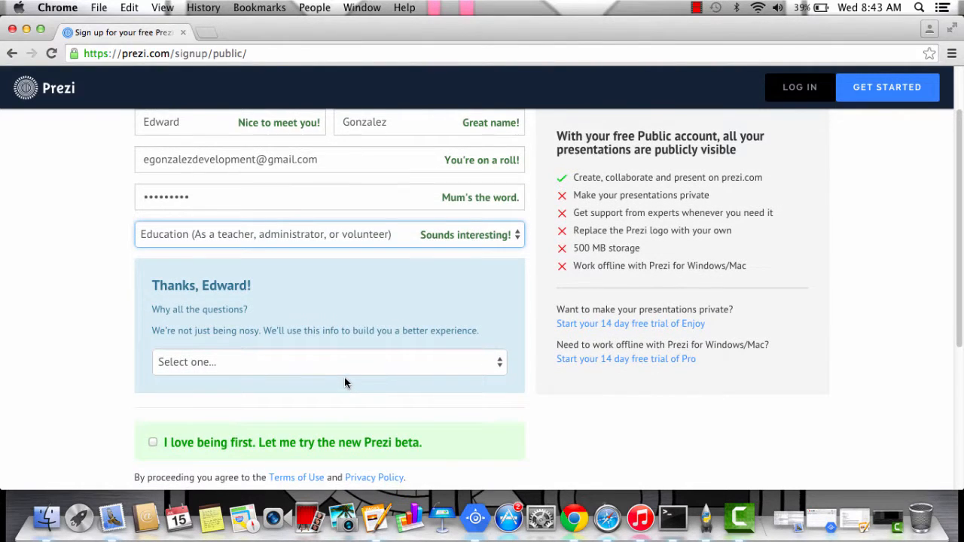
scroll("down", 3)
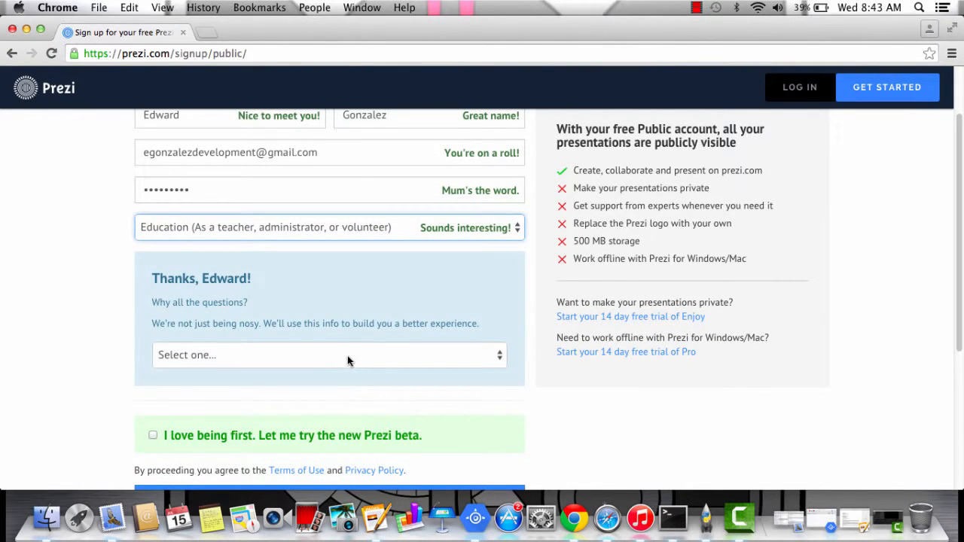
left_click(328, 356)
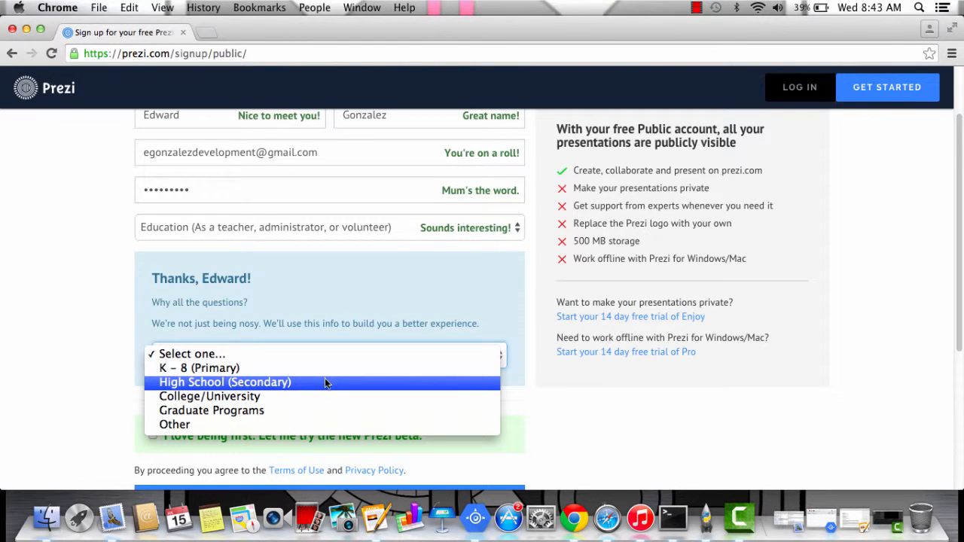
left_click(175, 425)
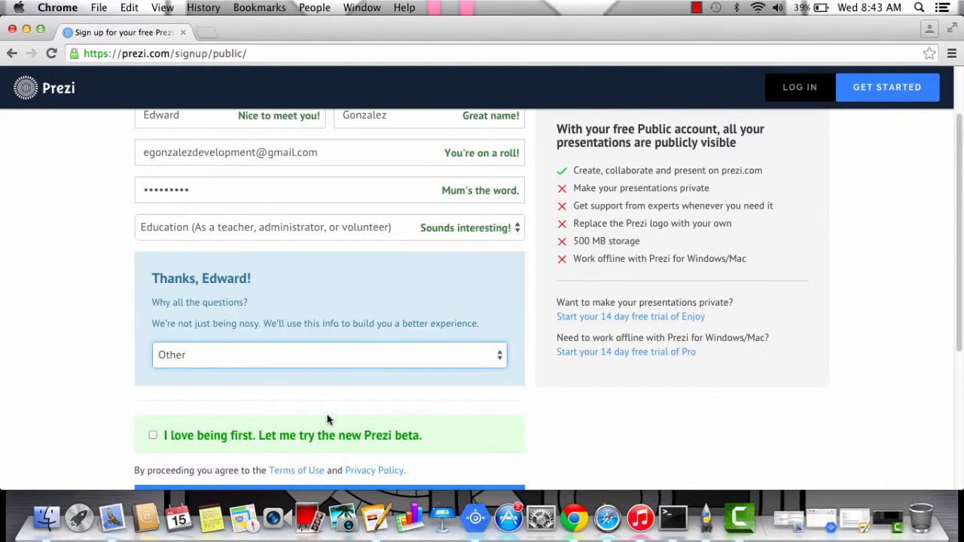
scroll("down", 3)
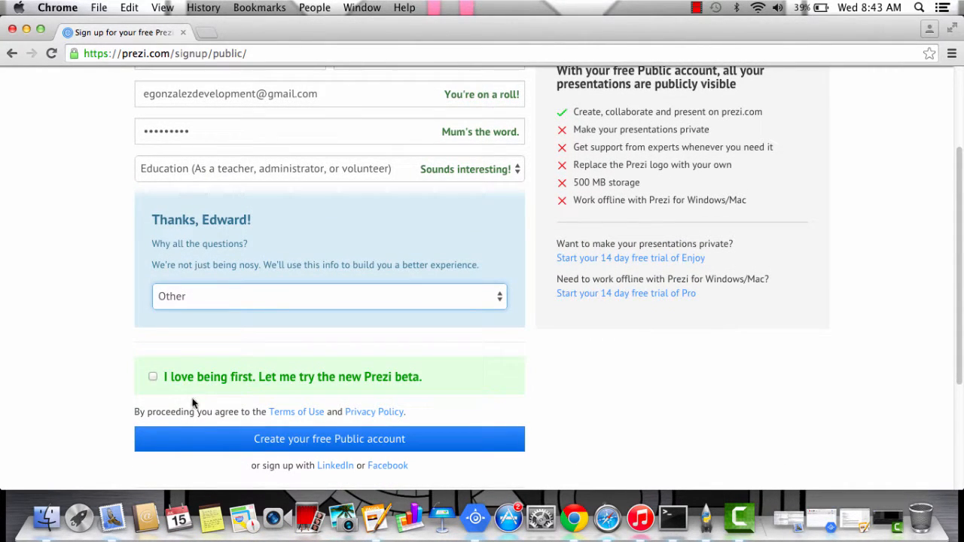
mouse_move(220, 443)
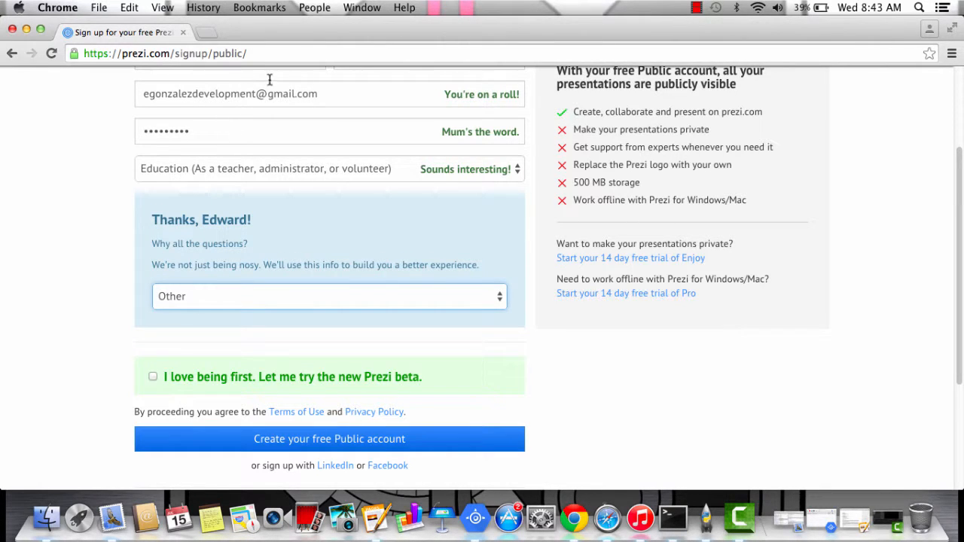
mouse_move(286, 117)
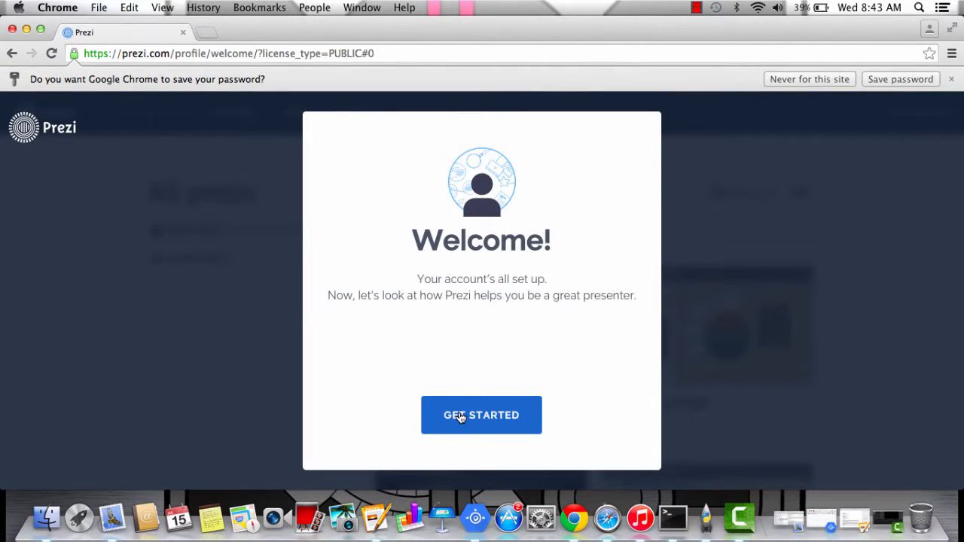
Step: Start the welcome tutorial with GET STARTED and advance through every slide to Congratulations
left_click(482, 416)
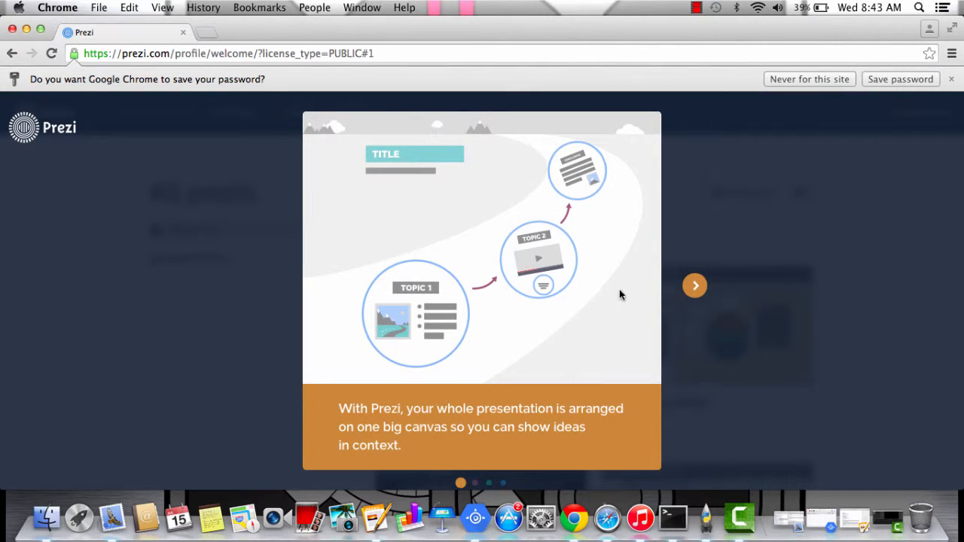
mouse_move(669, 253)
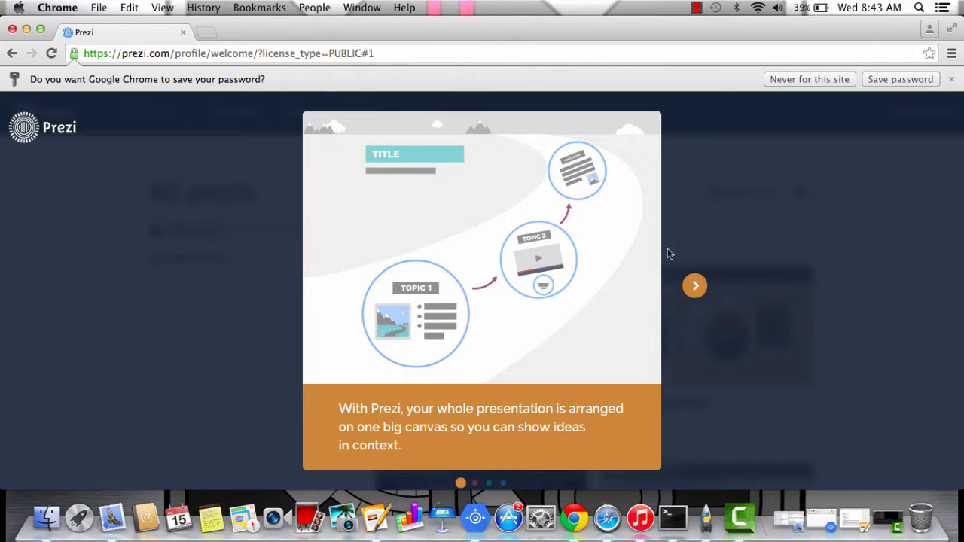
left_click(694, 286)
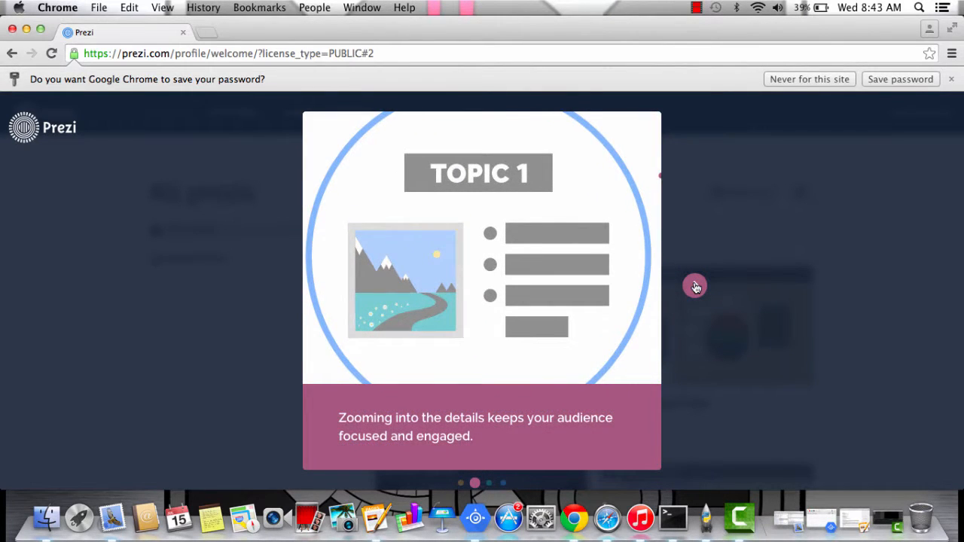
left_click(694, 286)
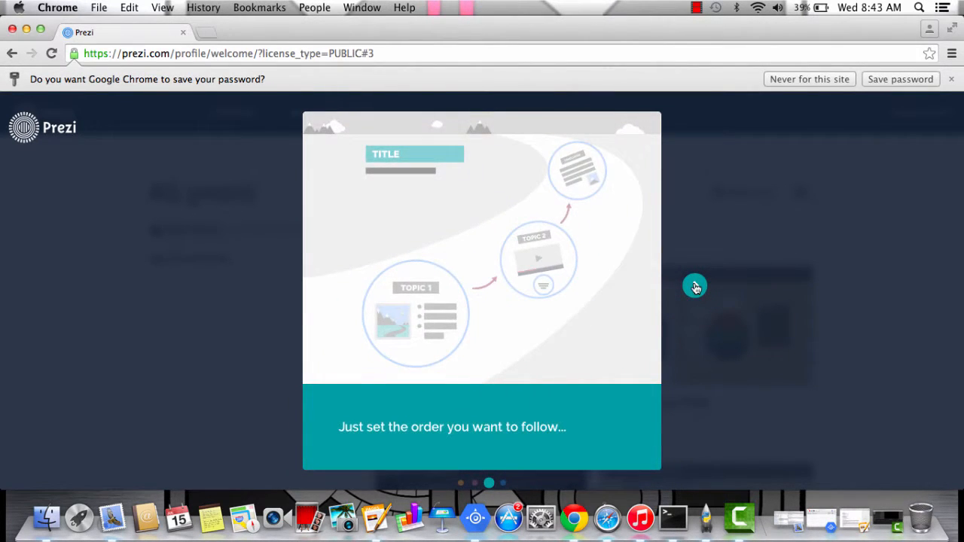
left_click(695, 286)
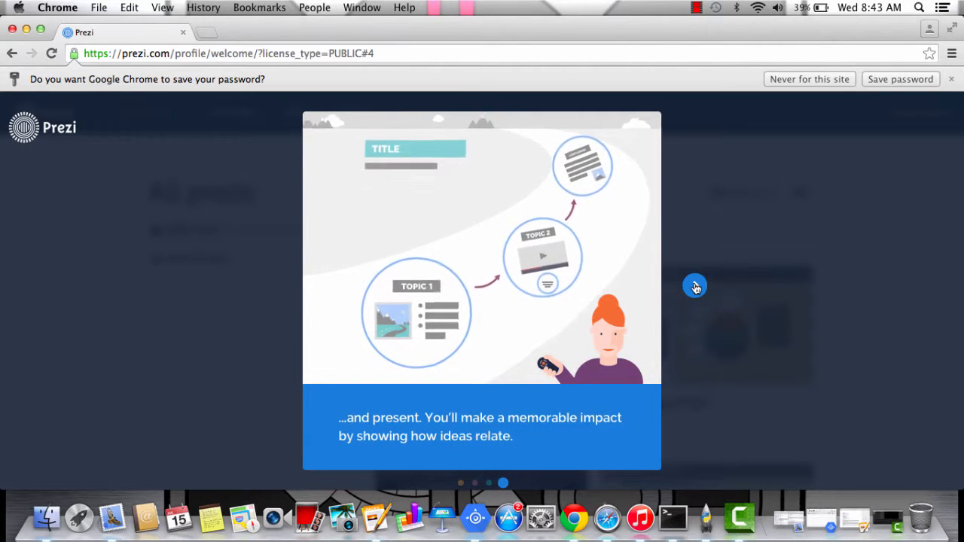
left_click(696, 286)
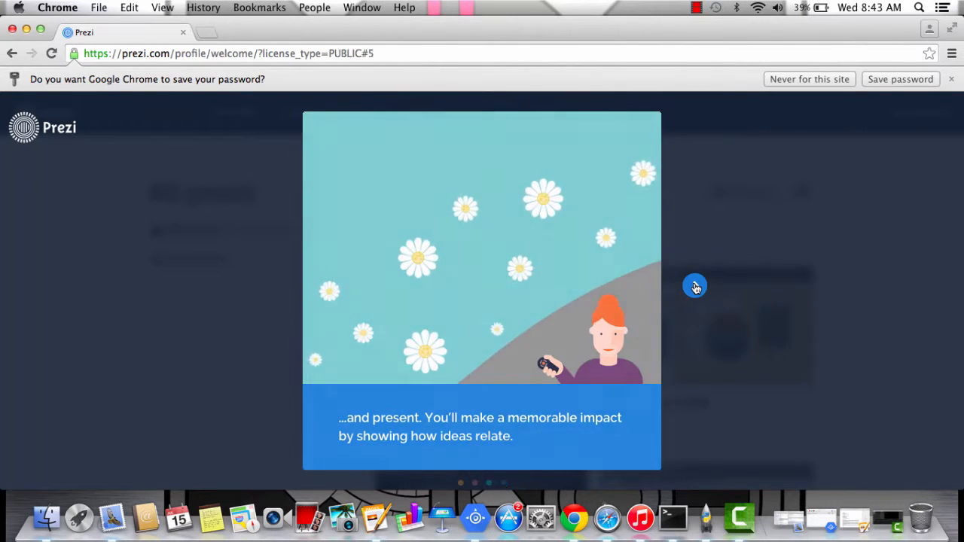
left_click(695, 286)
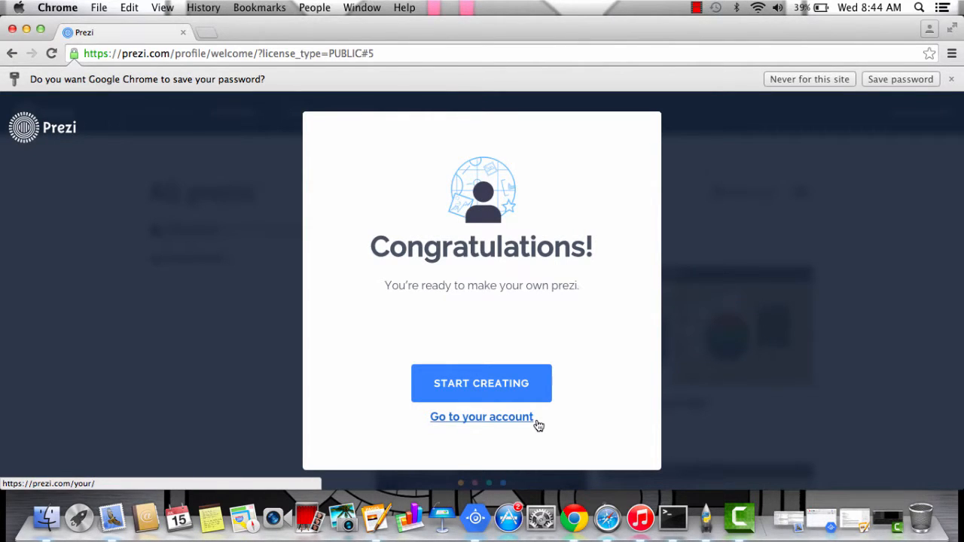
Step: Start creating a new untitled prezi from the Congratulations screen
left_click(482, 382)
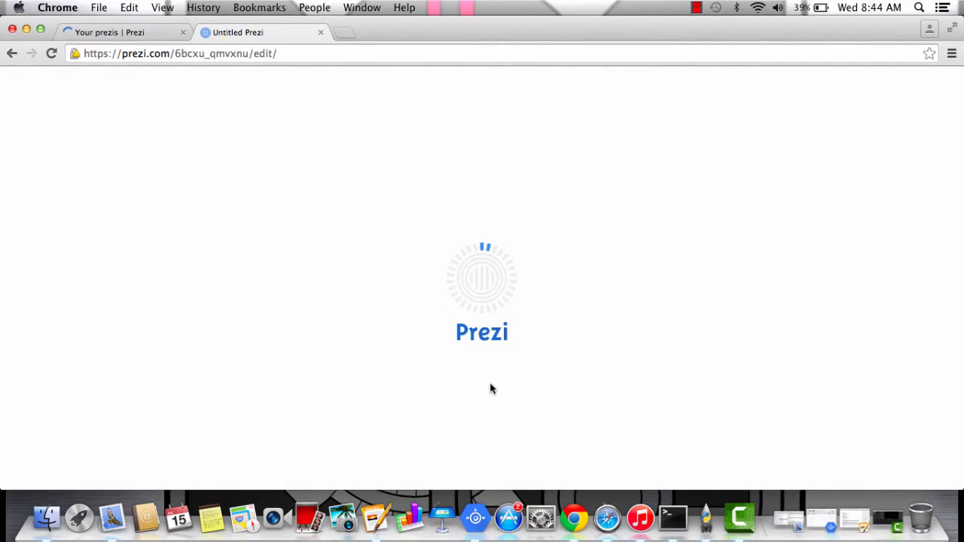
mouse_move(562, 288)
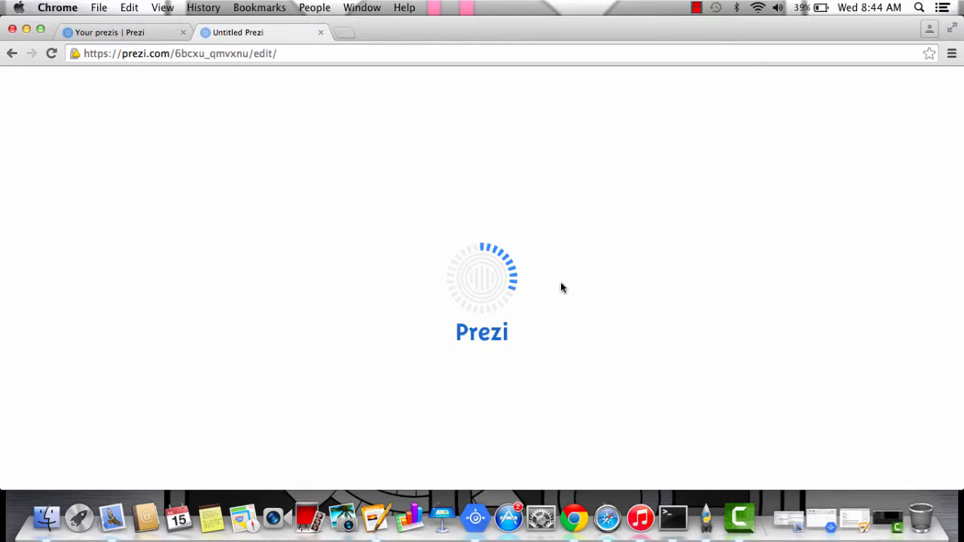
mouse_move(580, 268)
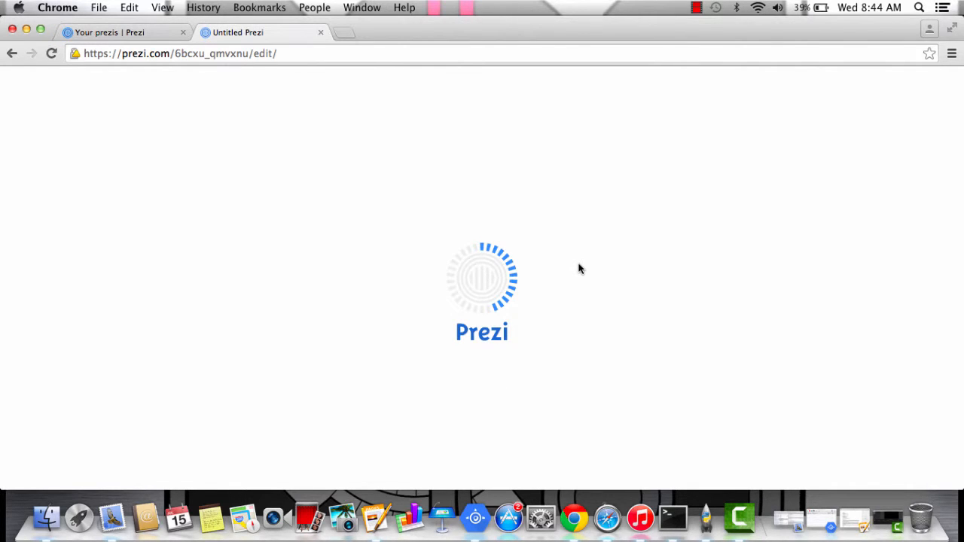